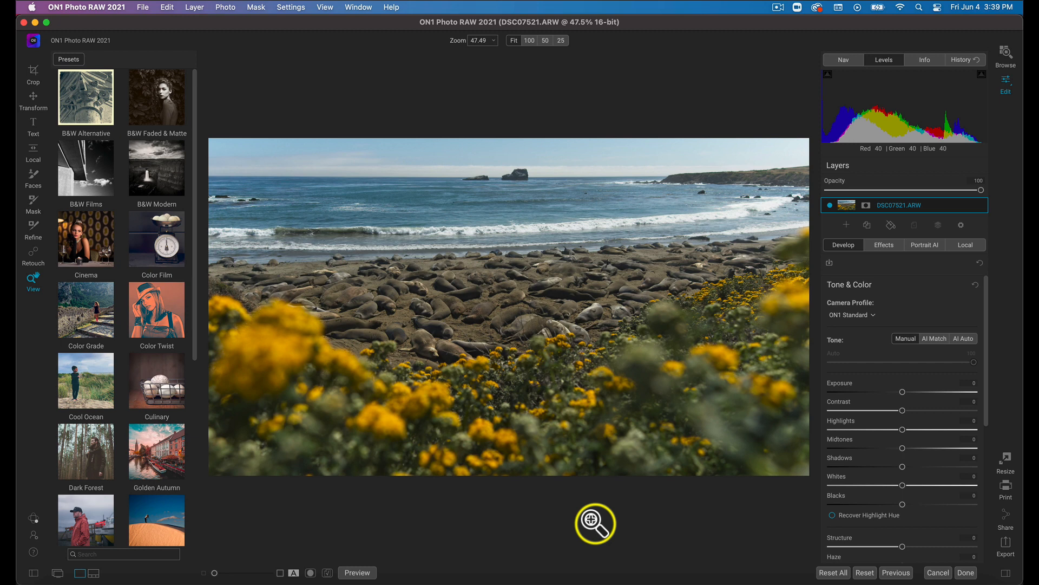
{"action": "mouse_move", "coordinate": [596, 527]}
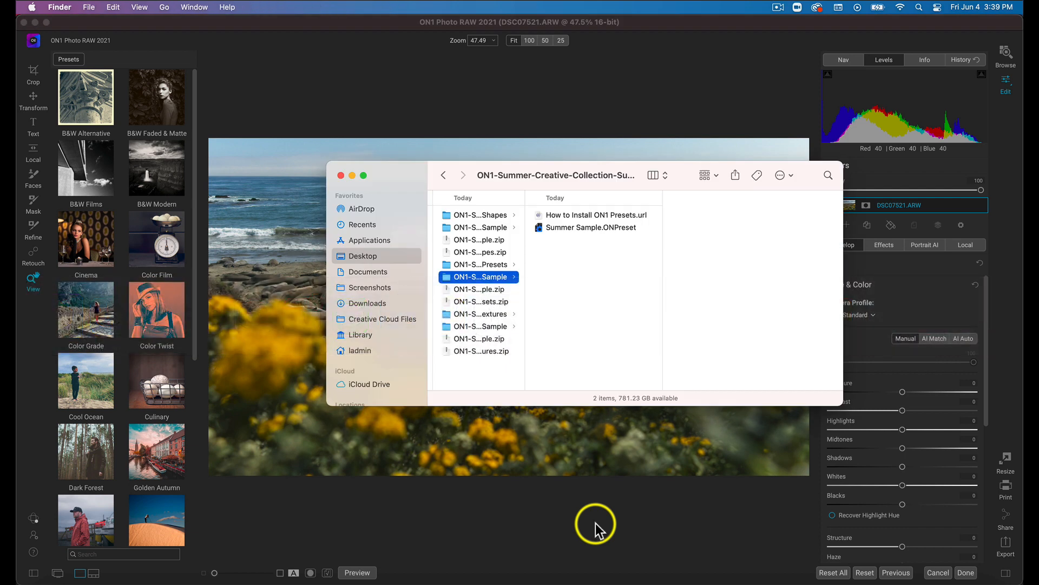
{"action": "mouse_move", "coordinate": [576, 303]}
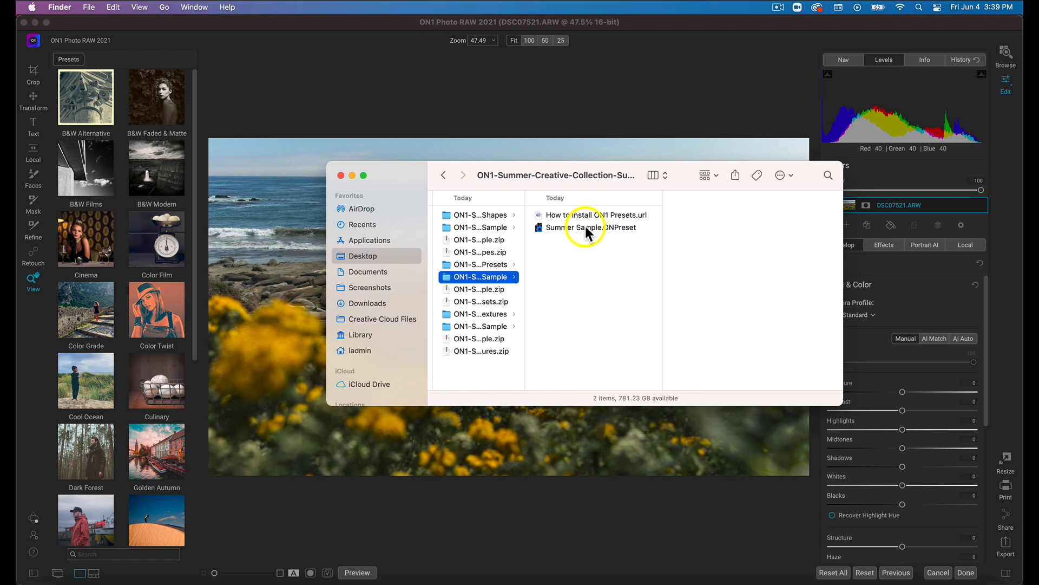
Open Summer Sample.ONPreset from Finder in ON1 Photo RAW 2021.
{"action": "right_click", "coordinate": [586, 228]}
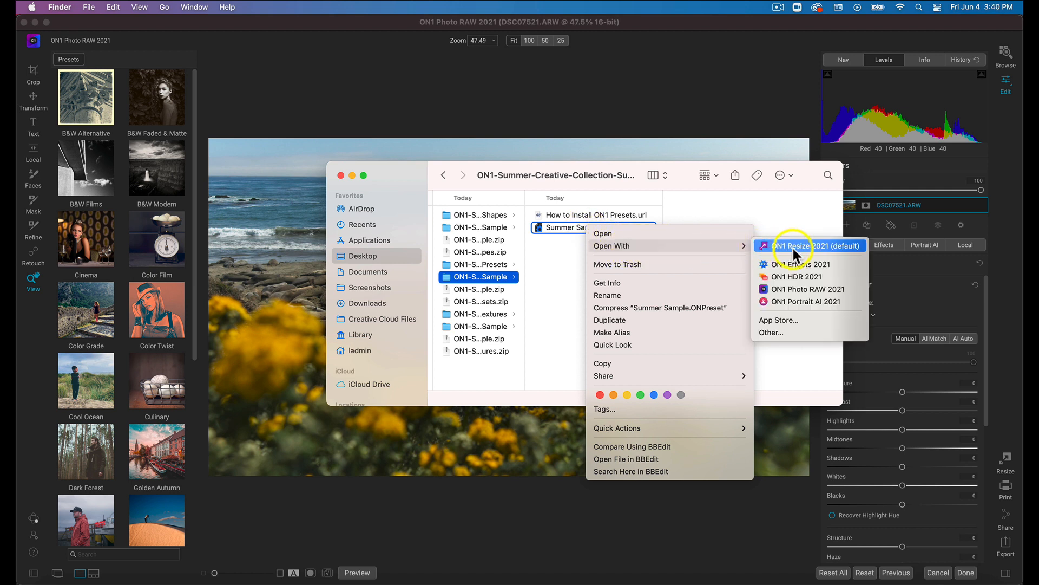
{"action": "mouse_move", "coordinate": [808, 288]}
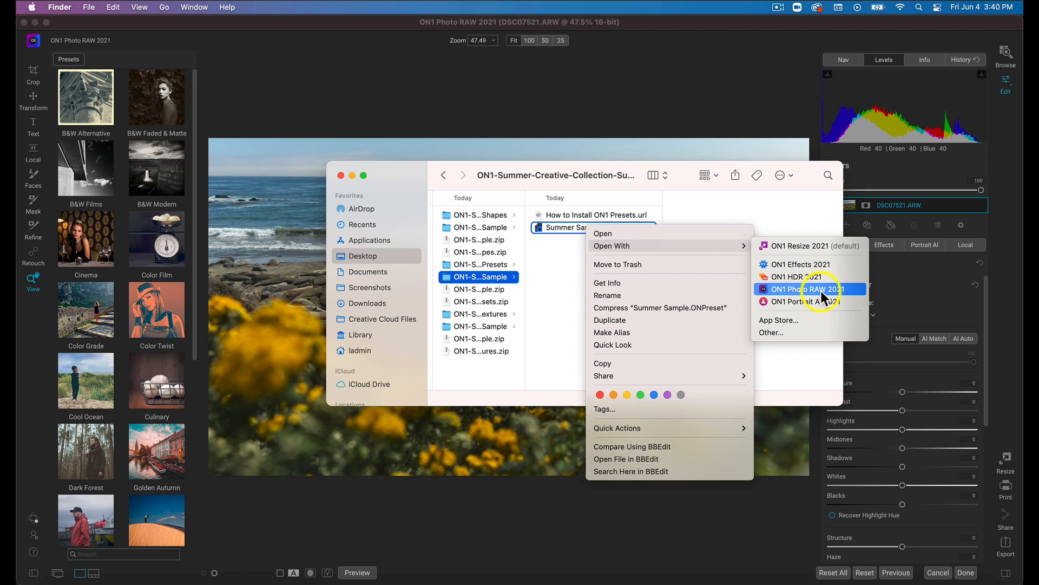
{"action": "left_click", "coordinate": [806, 288]}
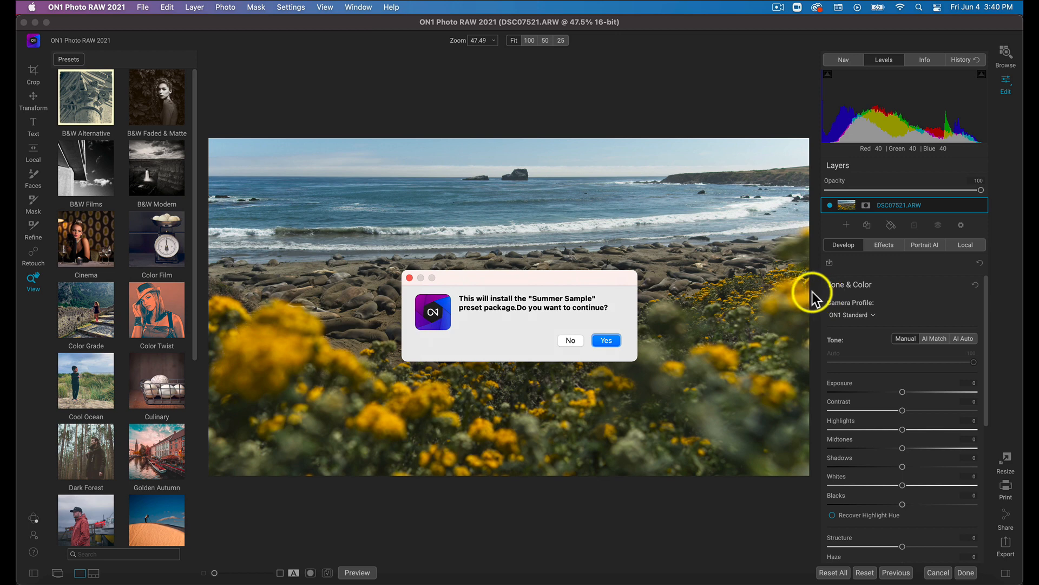
{"action": "mouse_move", "coordinate": [654, 311]}
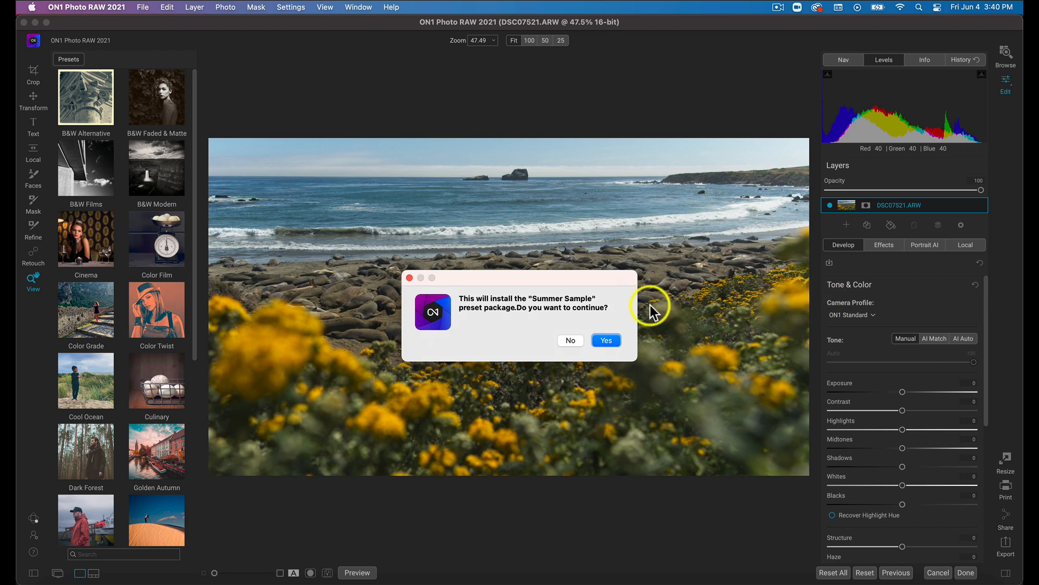
{"action": "mouse_move", "coordinate": [624, 325]}
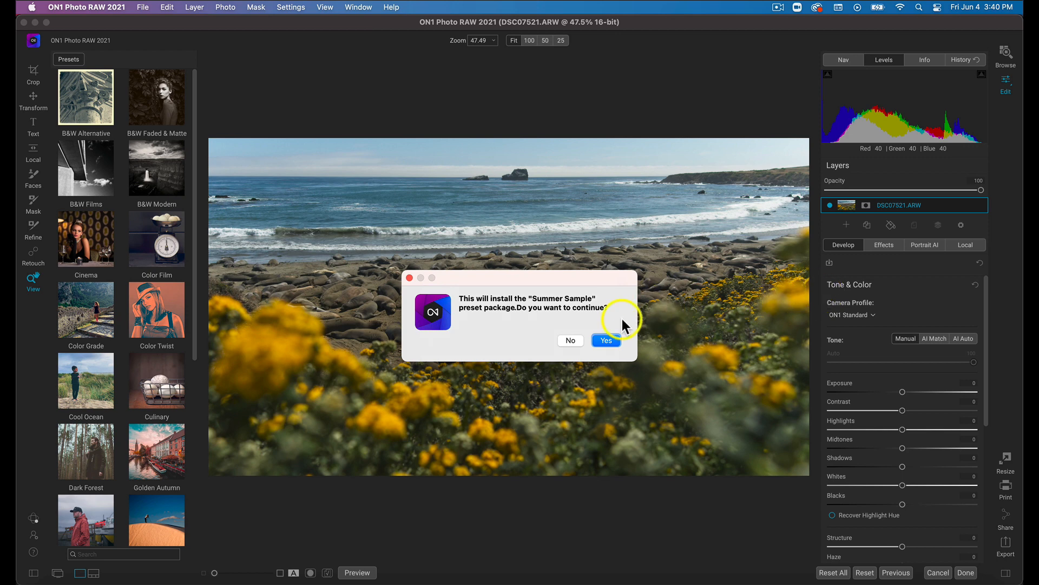
Confirm installing the Summer Sample package and dismiss the success message.
{"action": "left_click", "coordinate": [605, 340]}
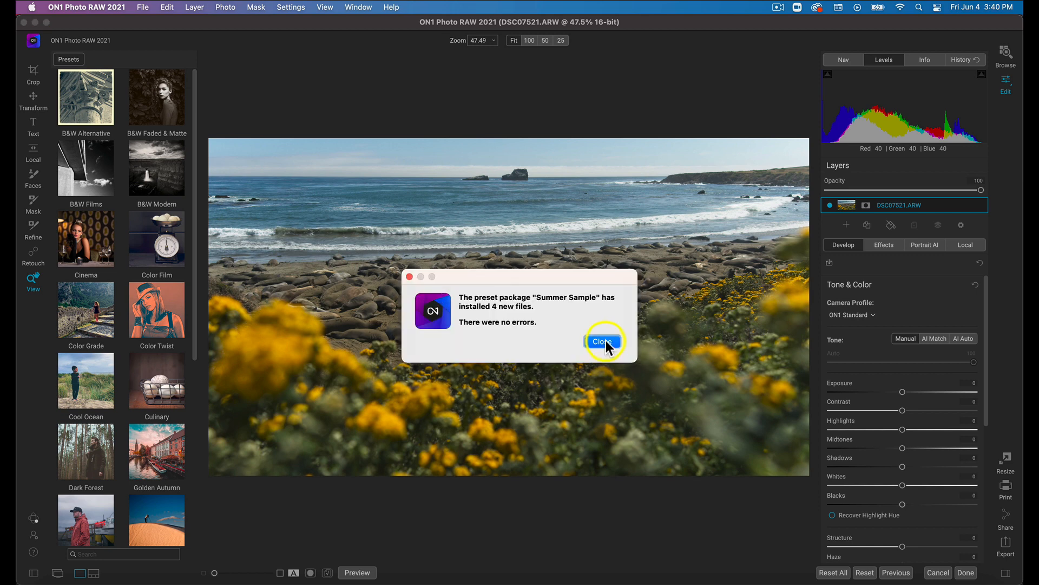
{"action": "left_click", "coordinate": [602, 340]}
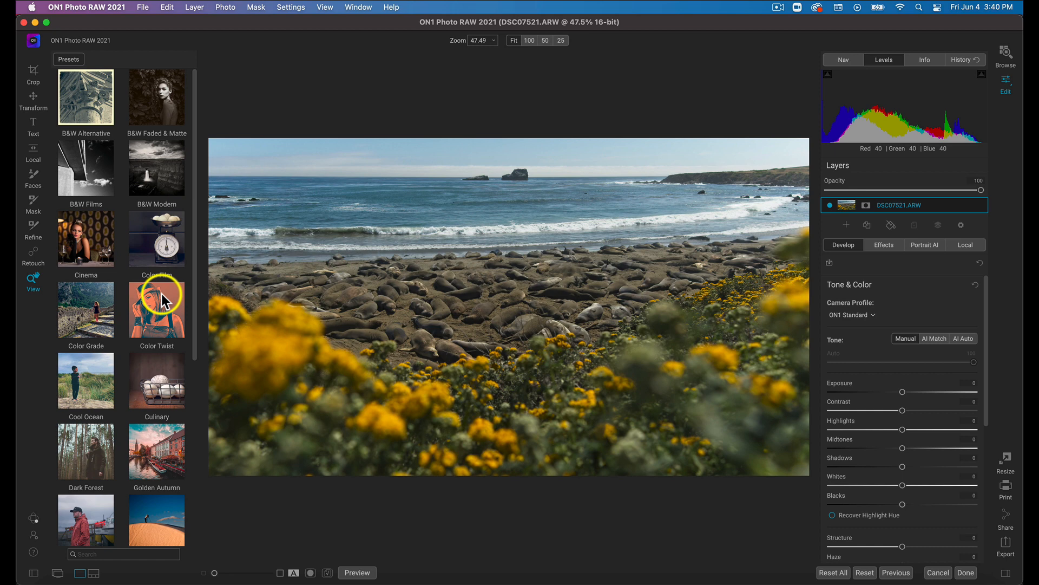
Open the Summer Sample category in the Presets panel.
{"action": "scroll", "scroll_direction": "down", "scroll_amount": 3}
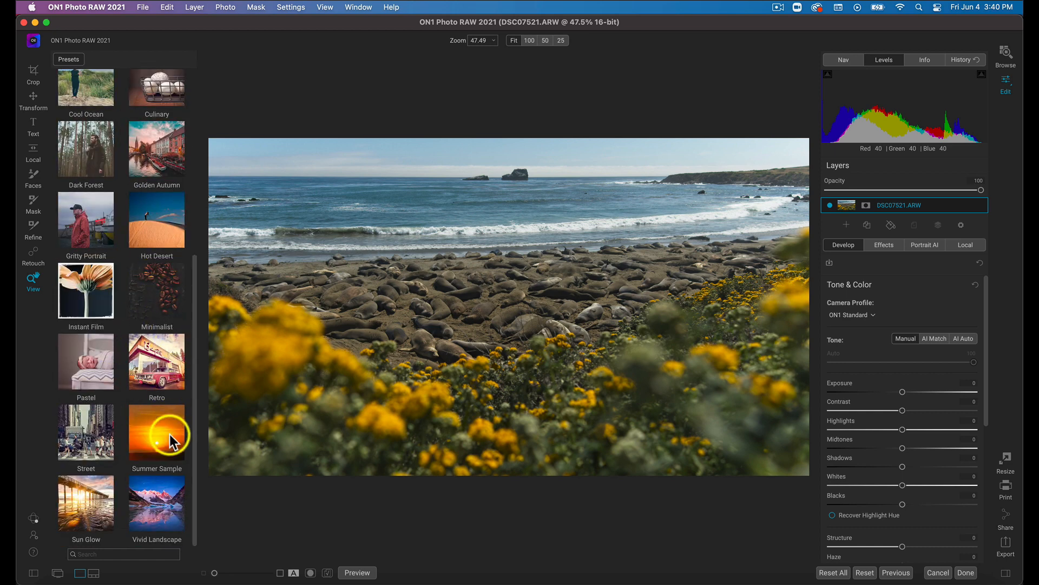
{"action": "mouse_move", "coordinate": [139, 447]}
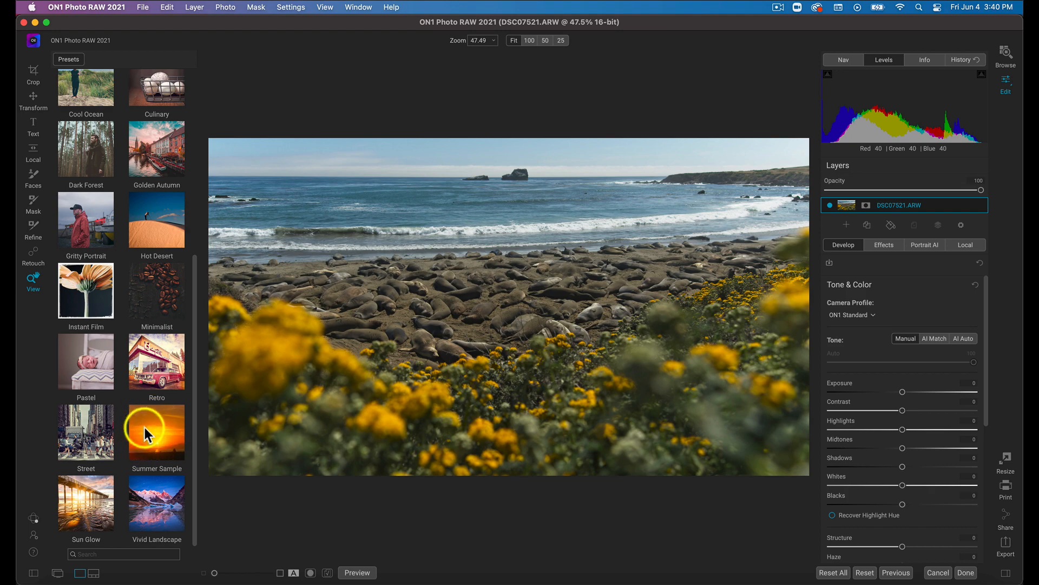
{"action": "left_click", "coordinate": [156, 431]}
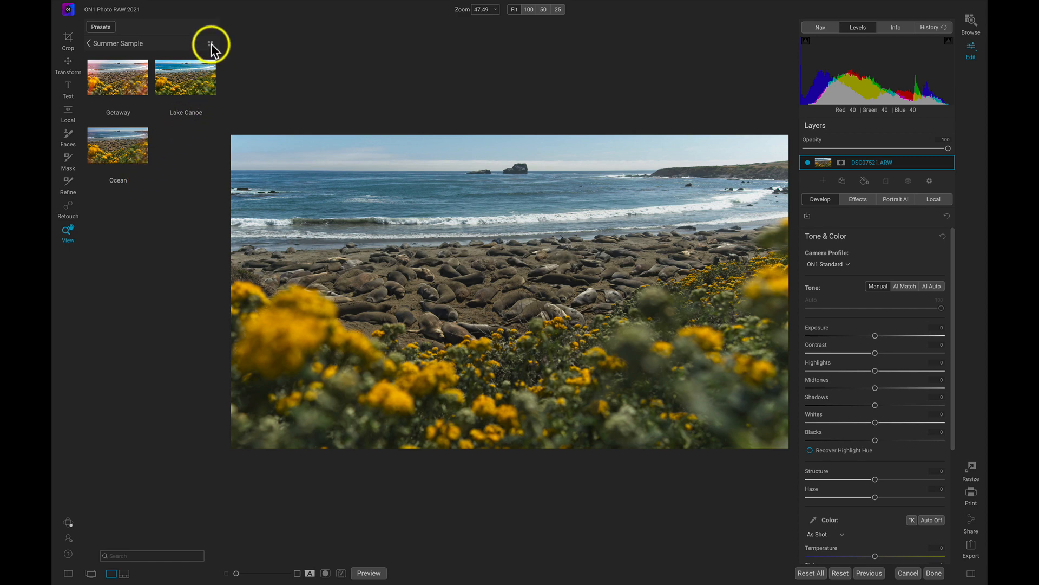
Browse Summer Sample presets as enlarged previews and apply Ocean to the beach photo.
{"action": "left_click", "coordinate": [209, 43]}
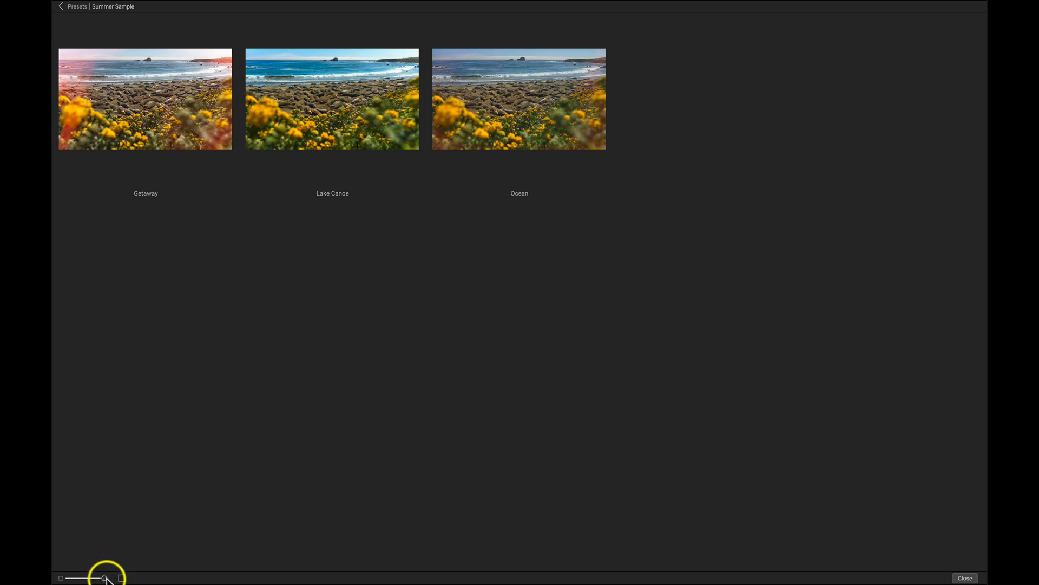
{"action": "left_click_drag", "start_coordinate": [103, 577], "coordinate": [116, 577]}
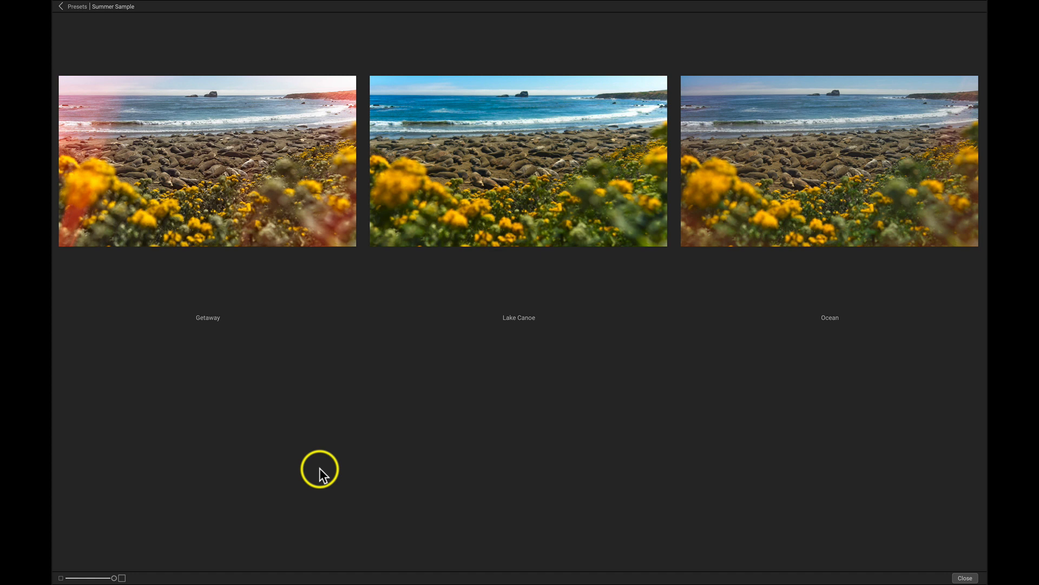
{"action": "mouse_move", "coordinate": [770, 410]}
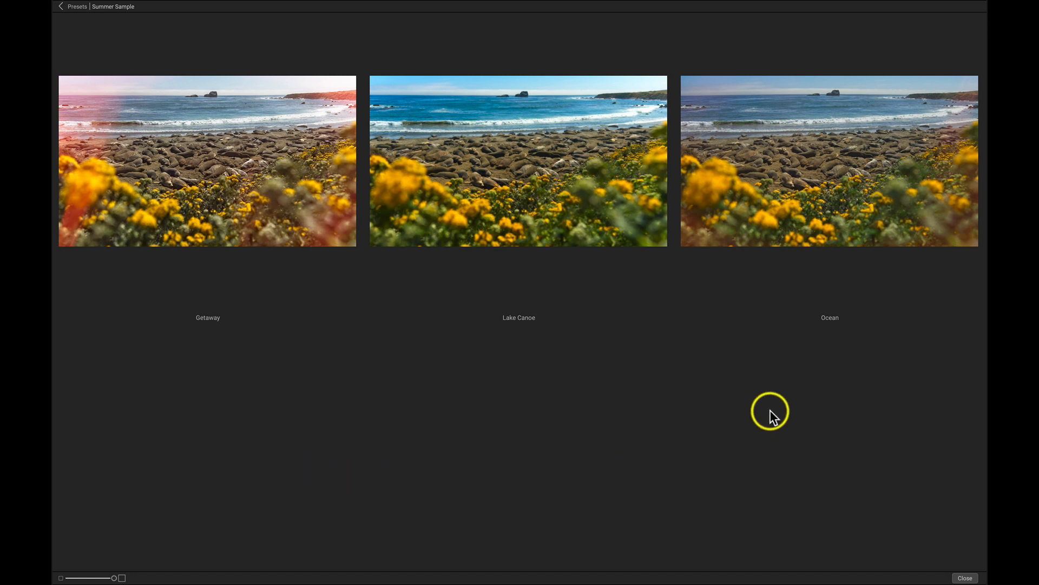
{"action": "mouse_move", "coordinate": [821, 204]}
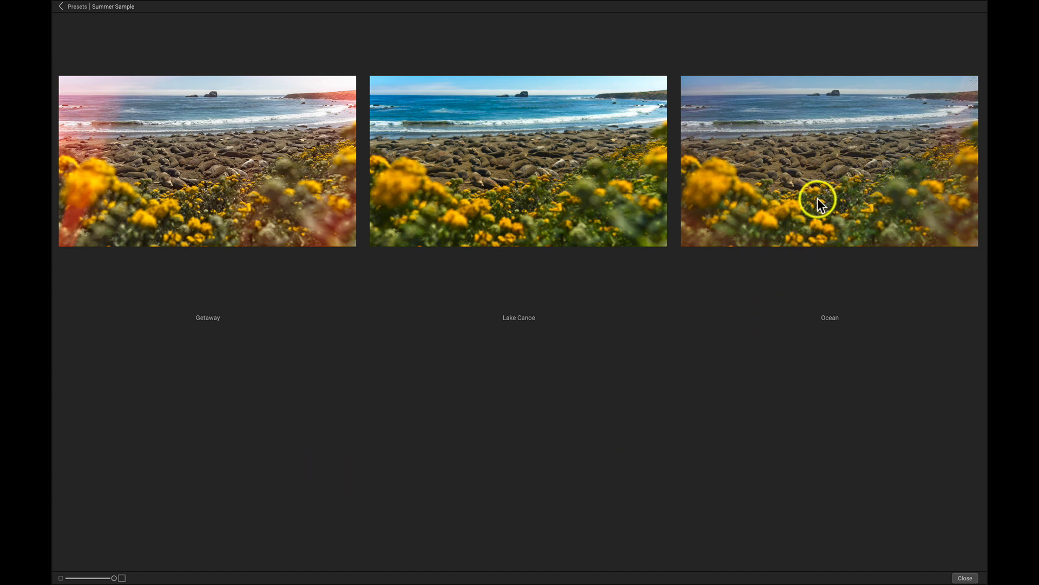
{"action": "mouse_move", "coordinate": [758, 91]}
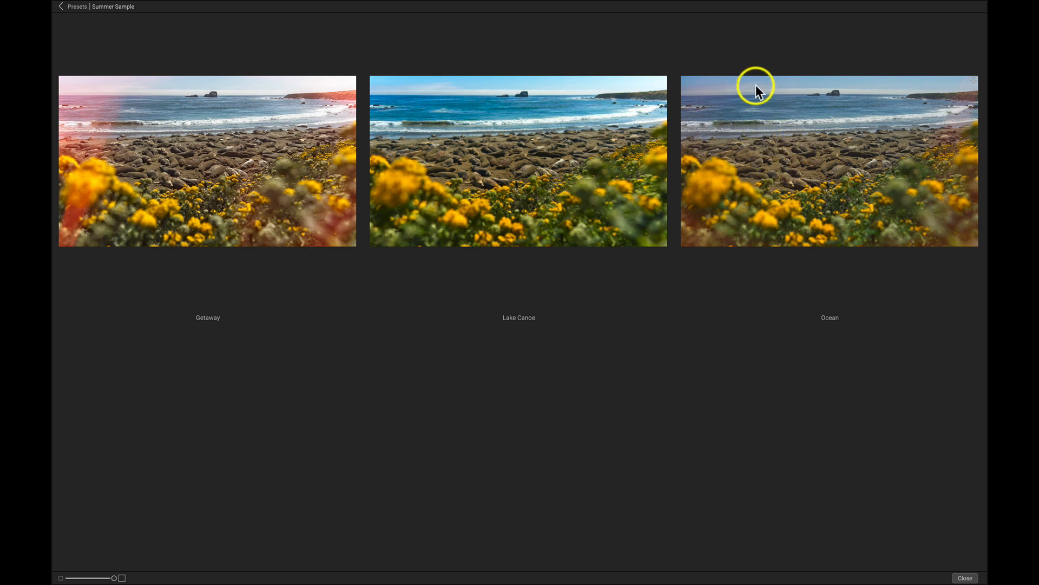
{"action": "mouse_move", "coordinate": [847, 170]}
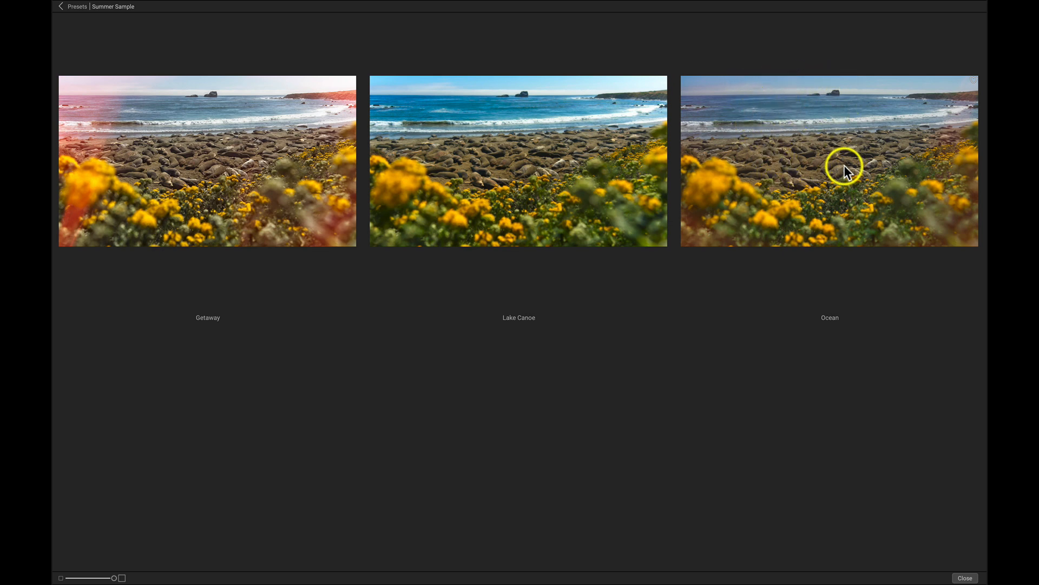
{"action": "double_click", "coordinate": [830, 160]}
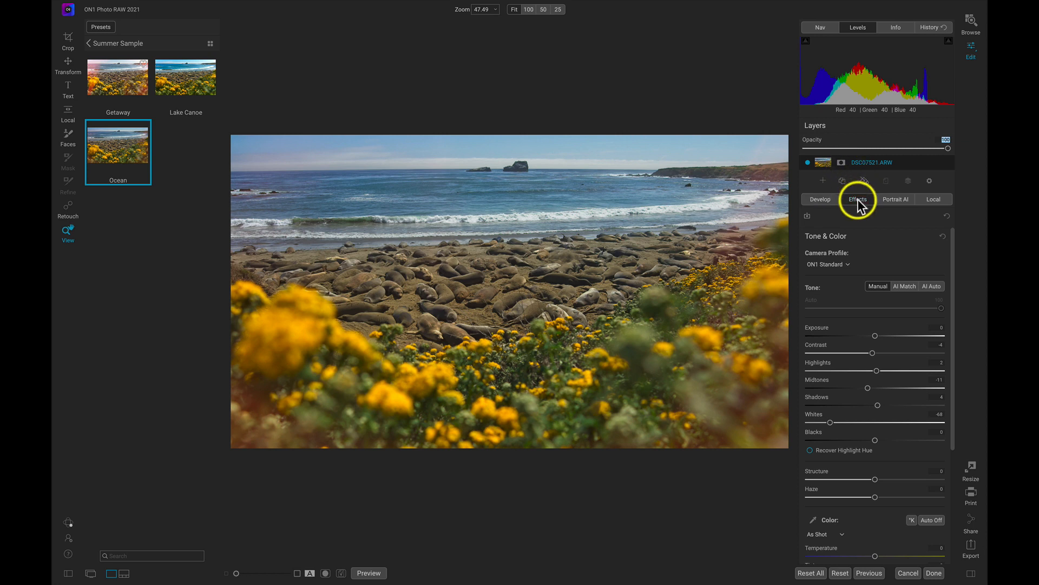
View the Ocean preset's Textures filter (Light Leak 6, Lighter mode) in Effects.
{"action": "left_click", "coordinate": [857, 198]}
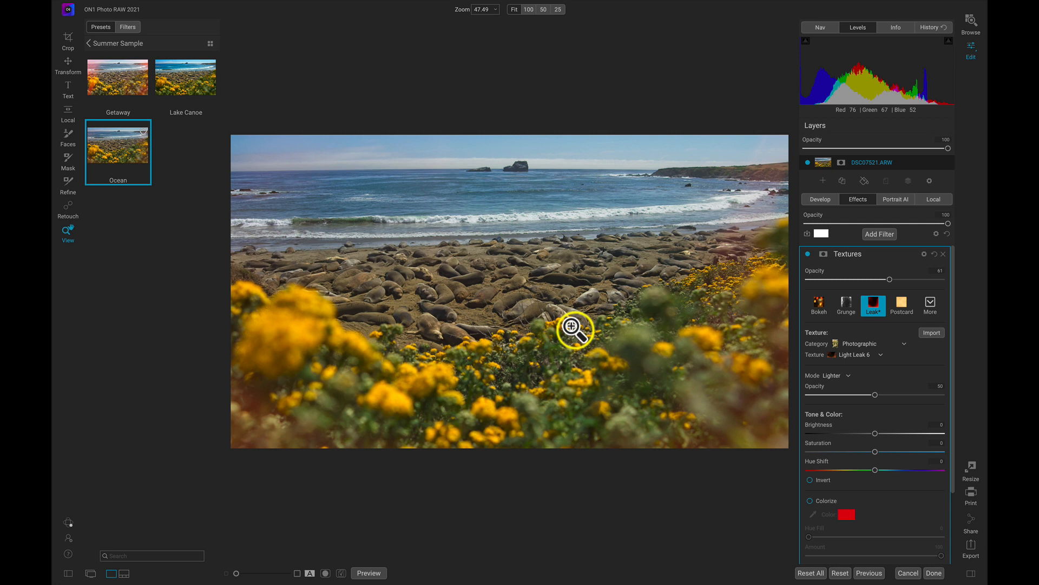
{"action": "mouse_move", "coordinate": [713, 337]}
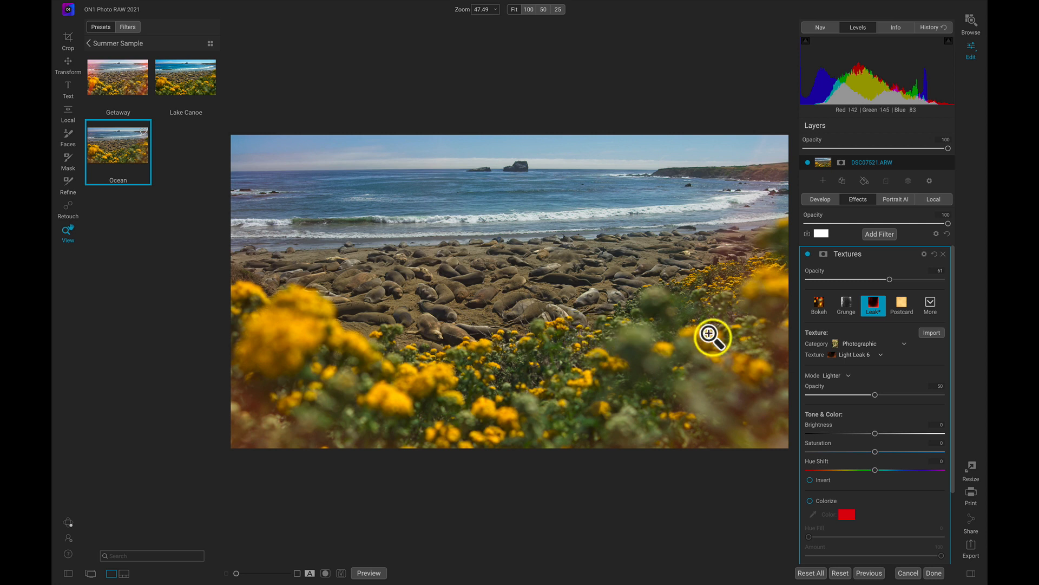
Raise Textures to full opacity, then add a Glow filter in its Darker style.
{"action": "left_click_drag", "start_coordinate": [886, 278], "coordinate": [922, 278]}
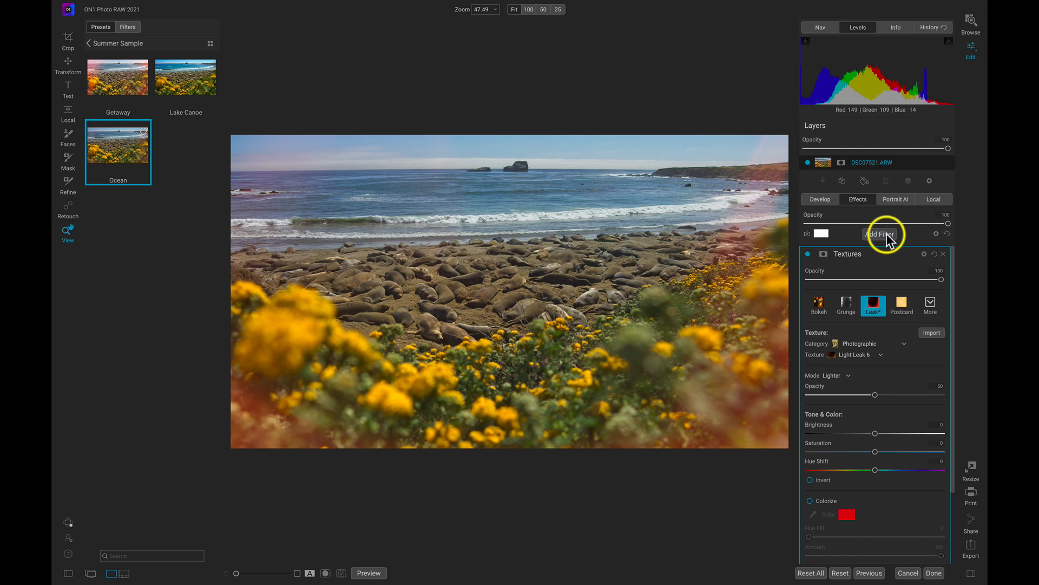
{"action": "left_click", "coordinate": [879, 233]}
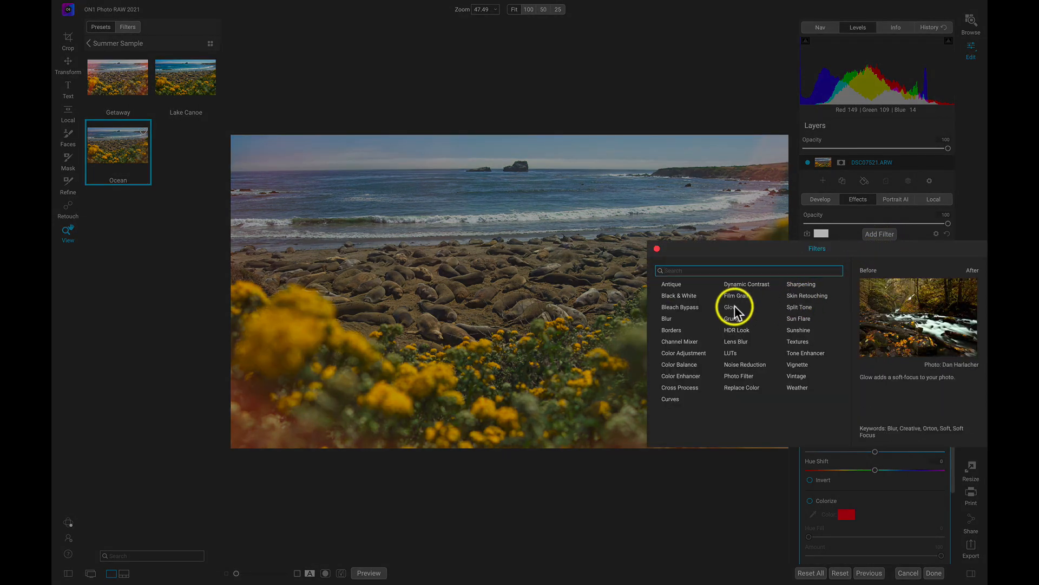
{"action": "left_click", "coordinate": [731, 296]}
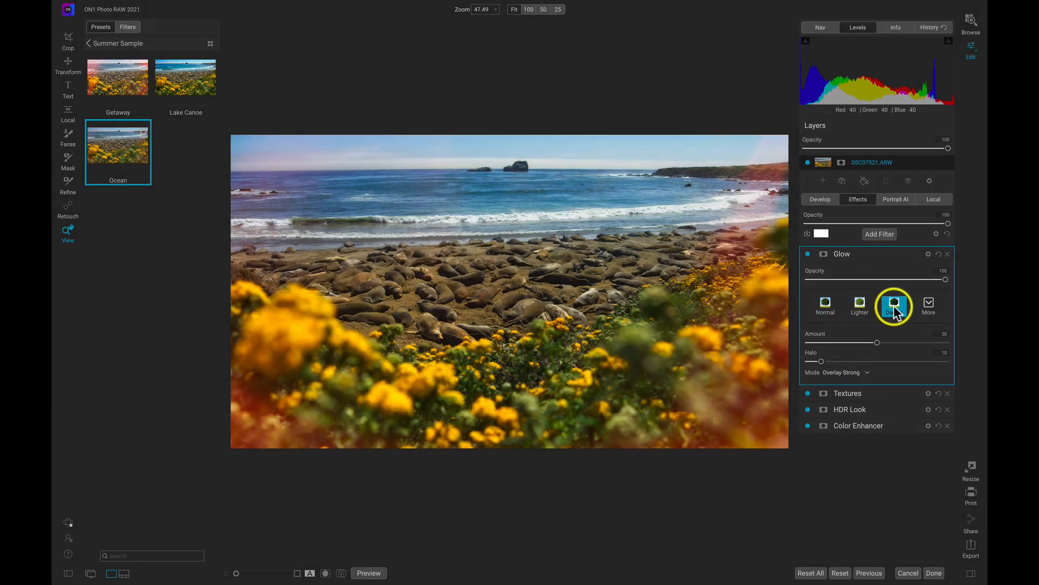
{"action": "left_click", "coordinate": [895, 305]}
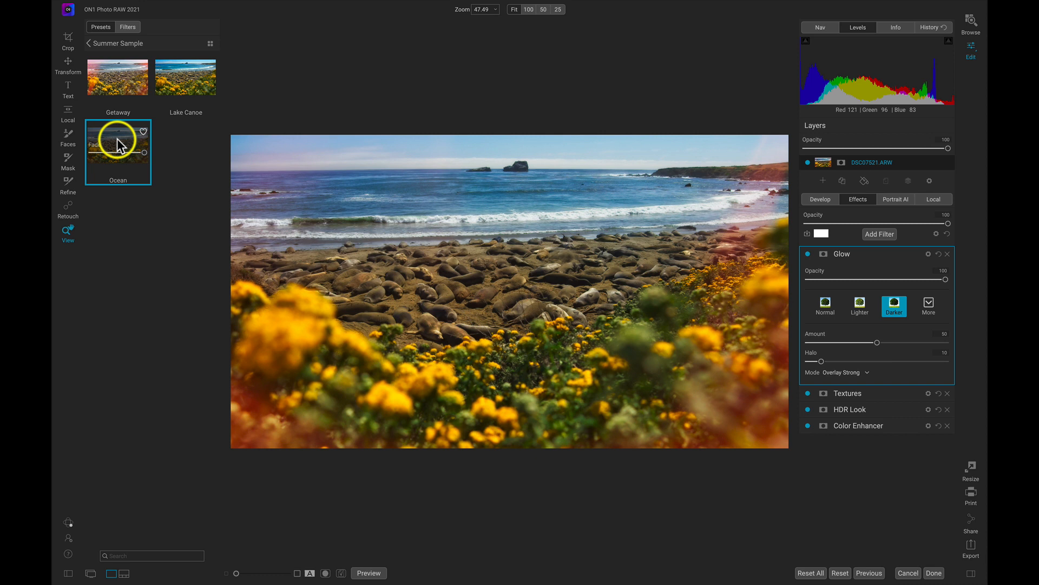
Update the Ocean preset with the current settings including the Glow filter.
{"action": "right_click", "coordinate": [118, 145]}
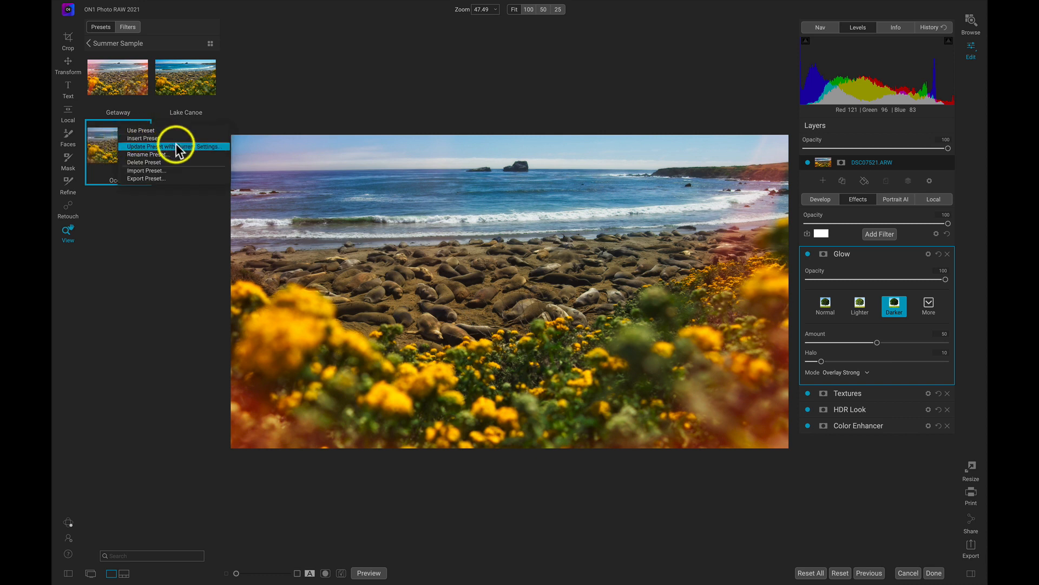
{"action": "mouse_move", "coordinate": [216, 151]}
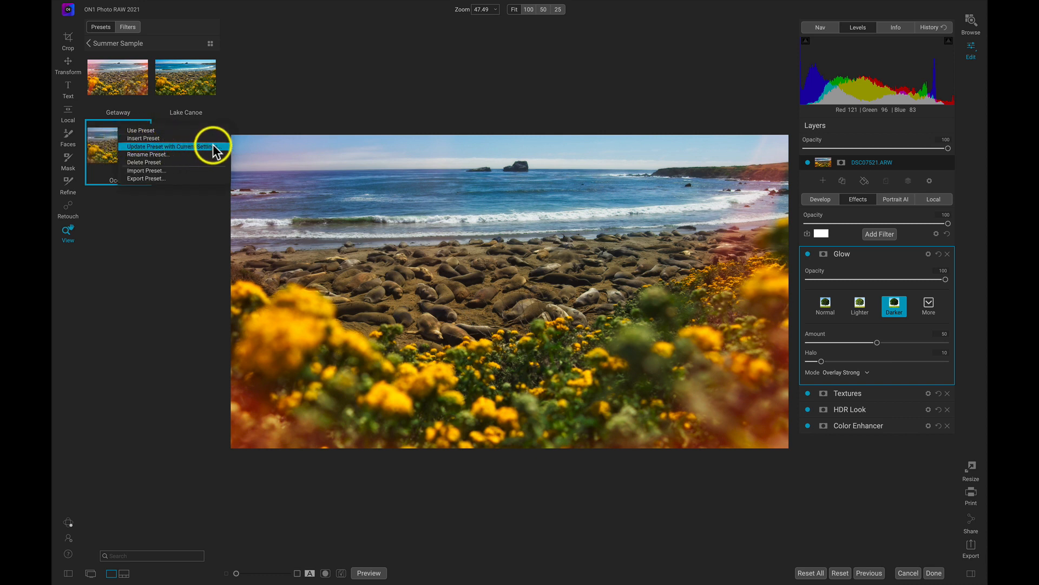
{"action": "mouse_move", "coordinate": [202, 145]}
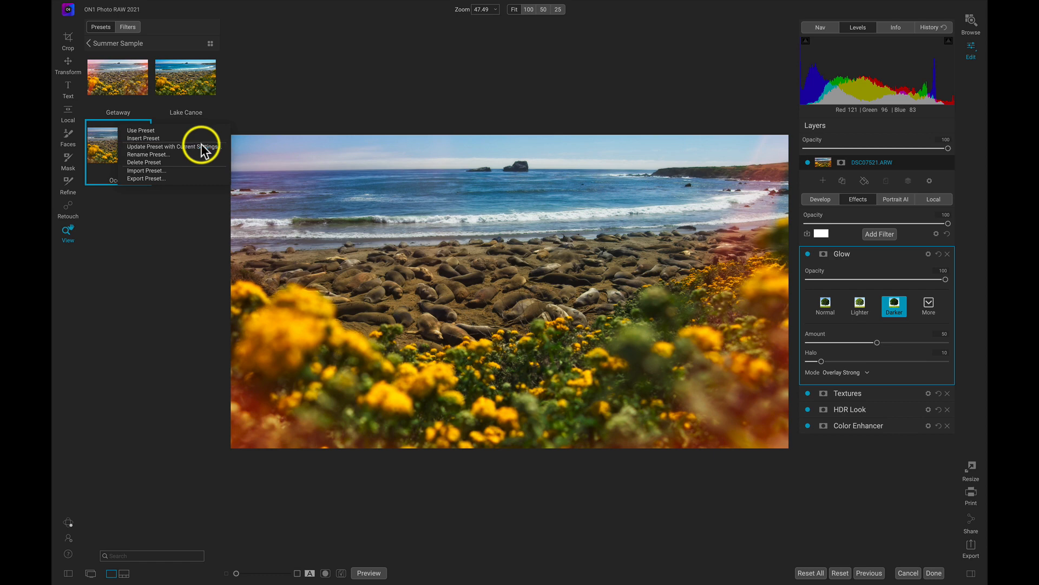
{"action": "left_click", "coordinate": [169, 146]}
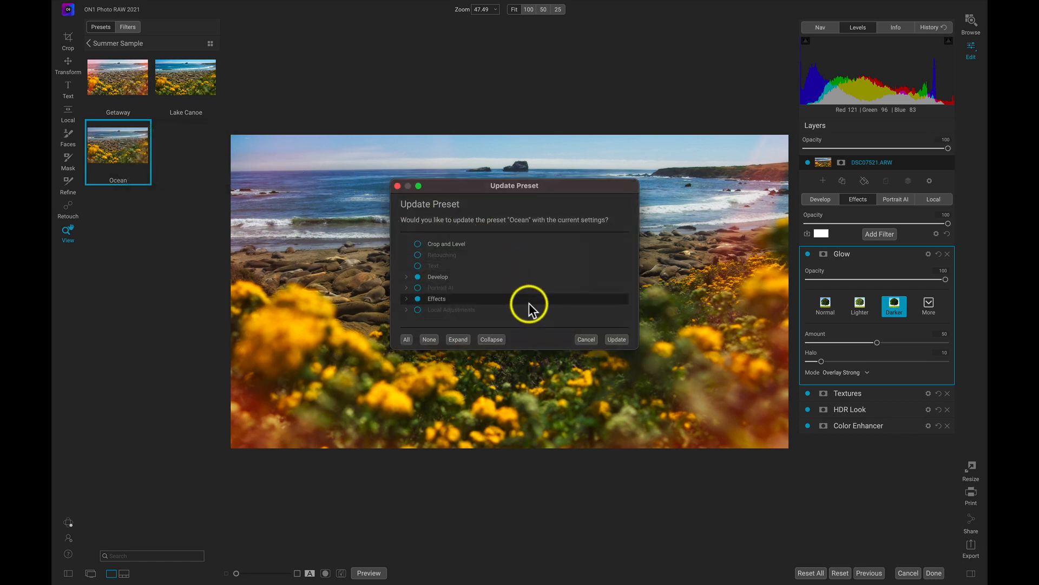
{"action": "left_click", "coordinate": [585, 339]}
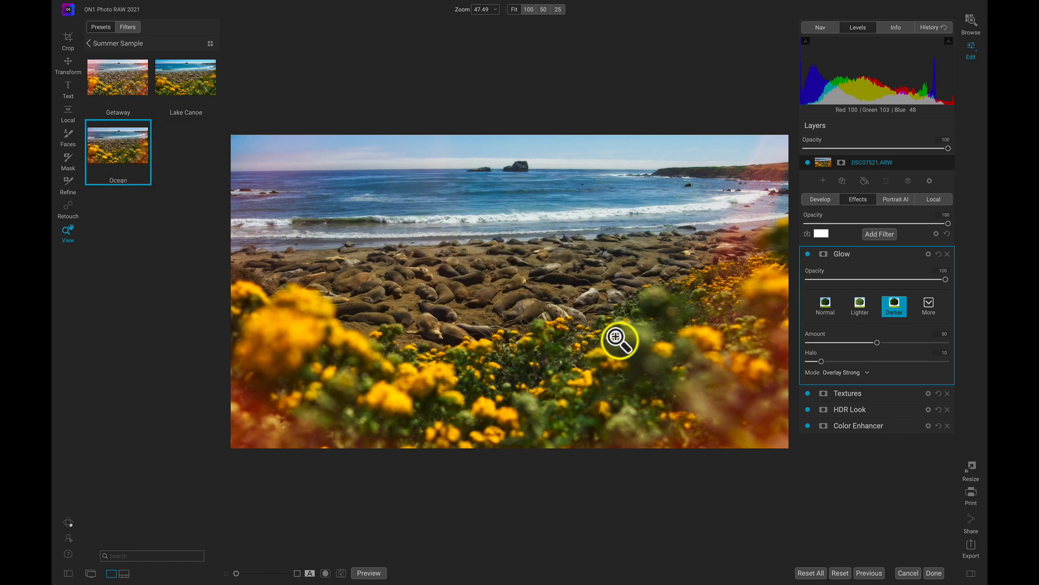
{"action": "mouse_move", "coordinate": [476, 304]}
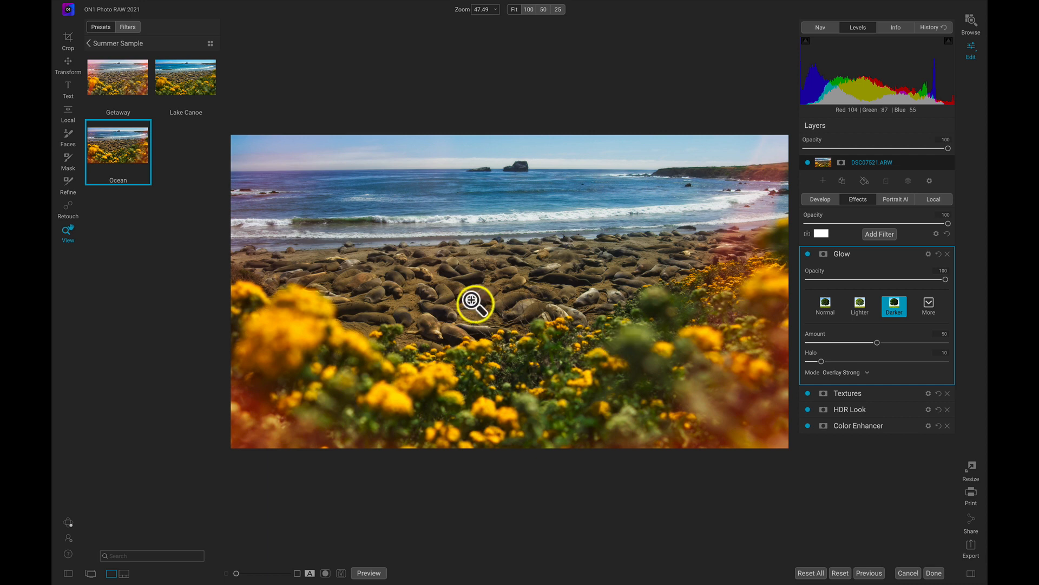
{"action": "mouse_move", "coordinate": [567, 314]}
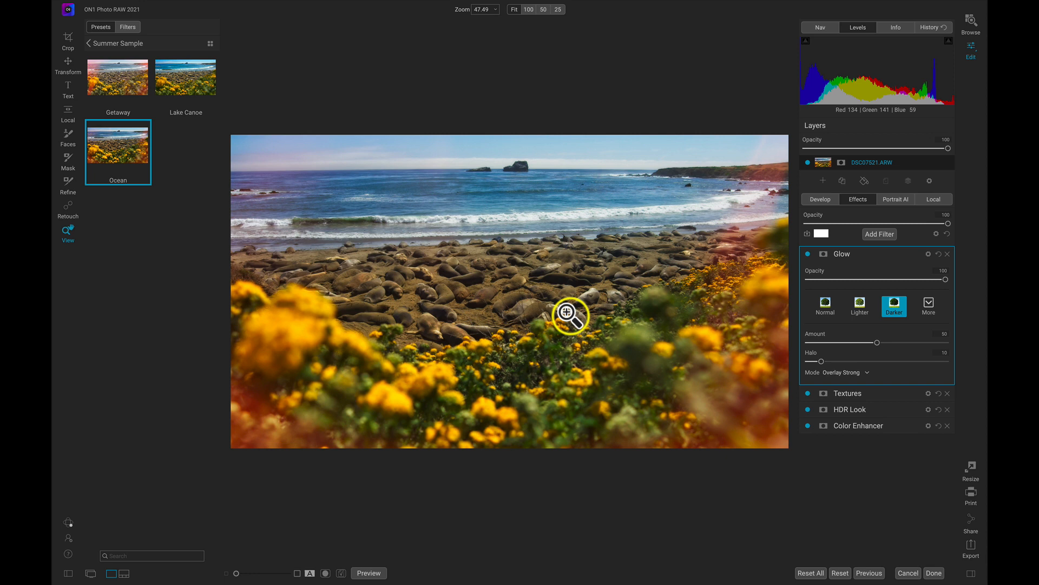
{"action": "mouse_move", "coordinate": [598, 308]}
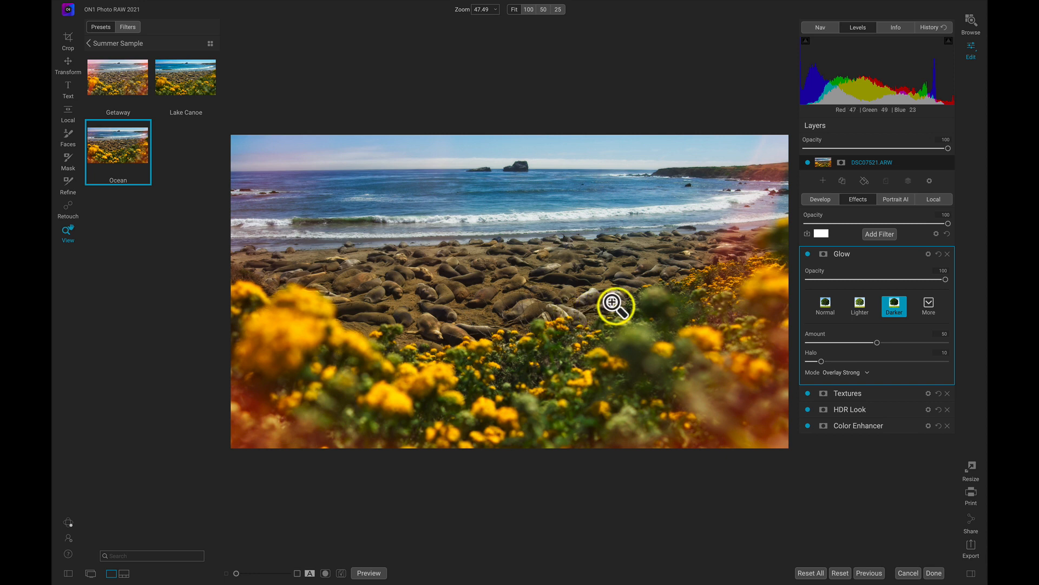
{"action": "mouse_move", "coordinate": [412, 405]}
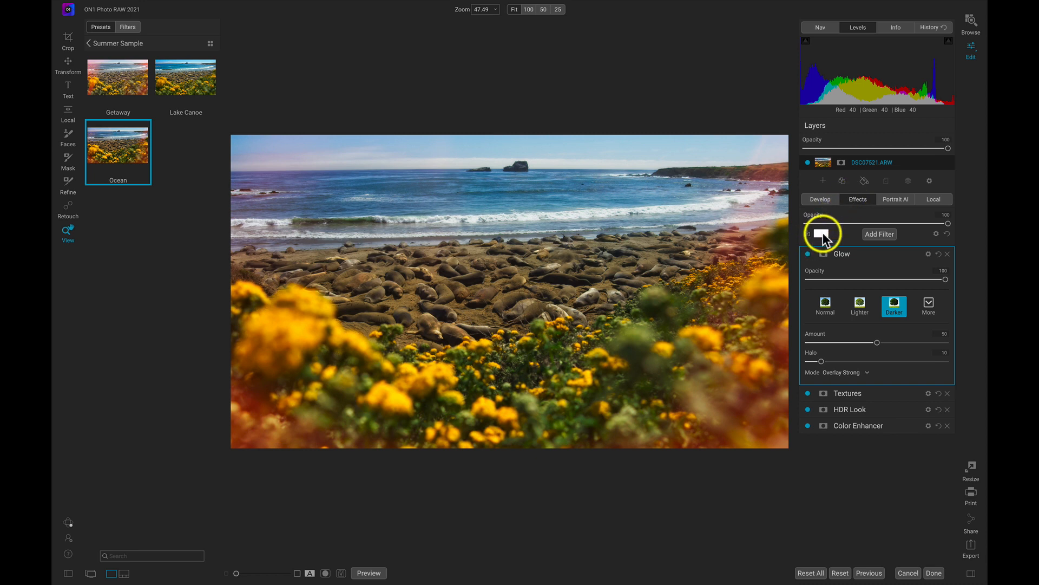
Paint a 50% opacity mask removing the glow from the bottom foreground.
{"action": "left_click", "coordinate": [822, 234]}
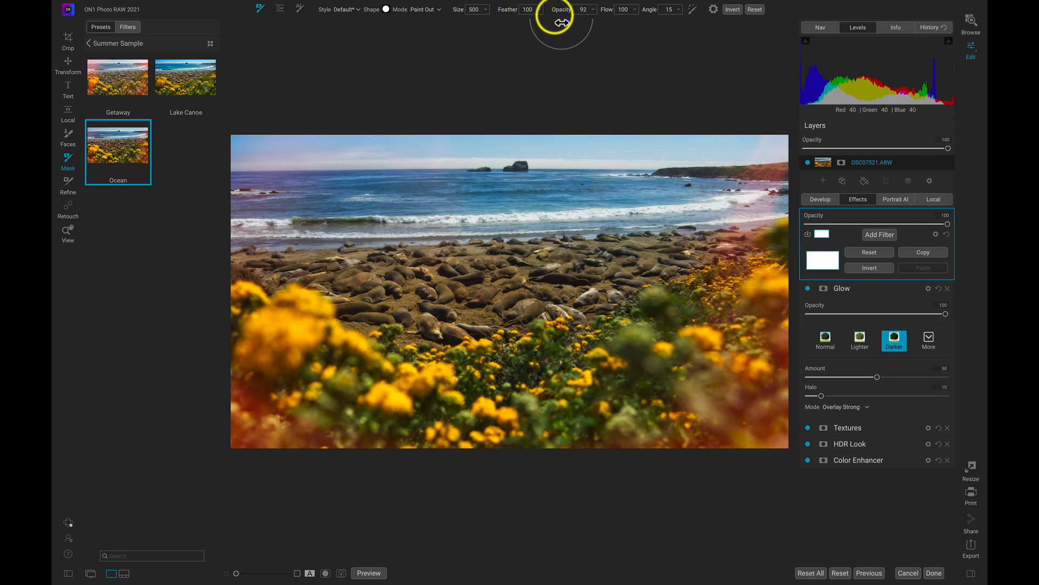
{"action": "left_click_drag", "start_coordinate": [560, 23], "coordinate": [523, 36]}
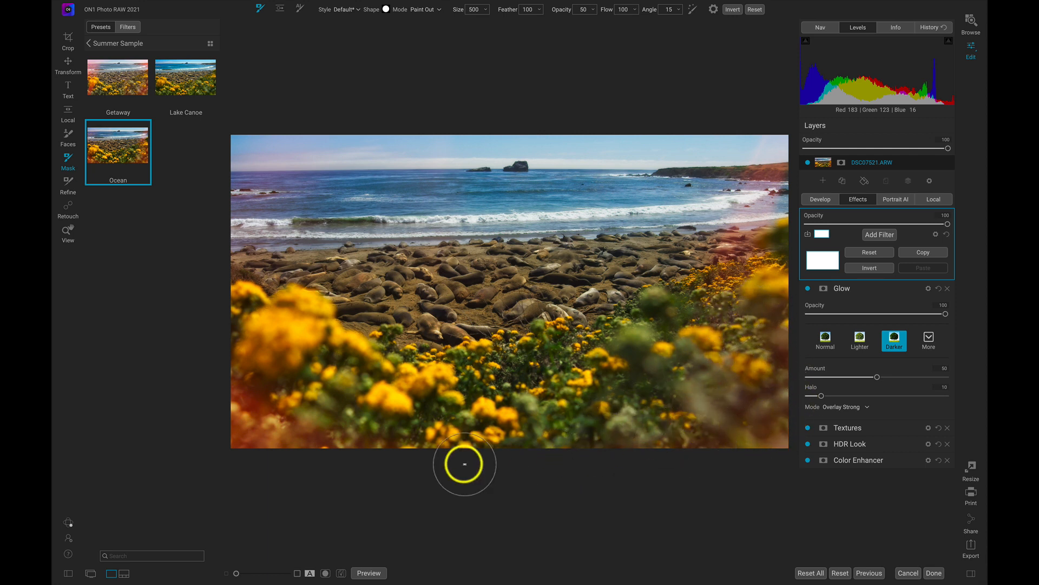
{"action": "left_click_drag", "start_coordinate": [464, 463], "coordinate": [272, 340]}
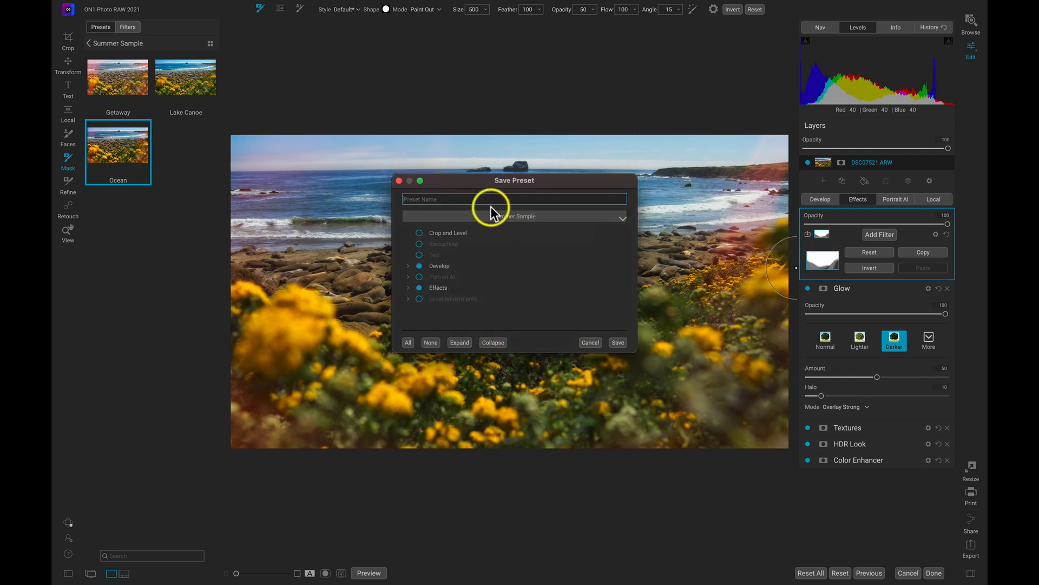
Save the preset as 'Ocean Modified' with Apply Masks enabled under Effects.
{"action": "type", "text": "Ocean M"}
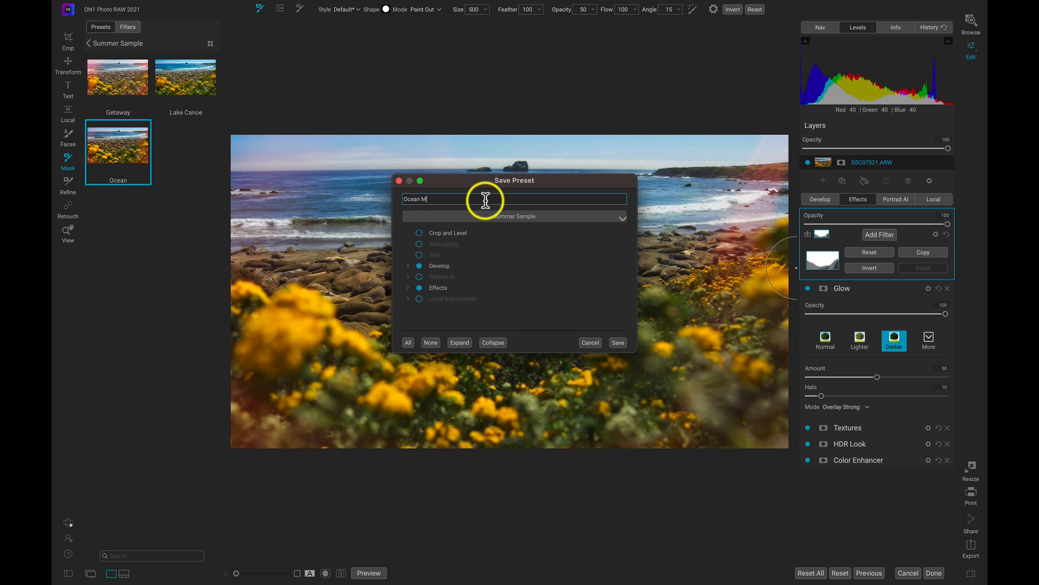
{"action": "type", "text": "odified"}
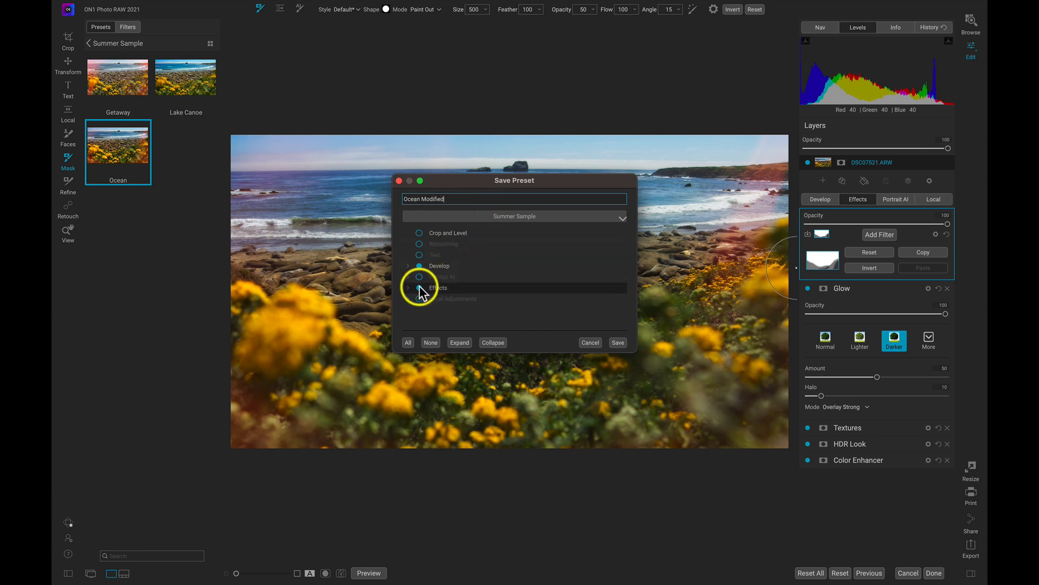
{"action": "left_click", "coordinate": [418, 276]}
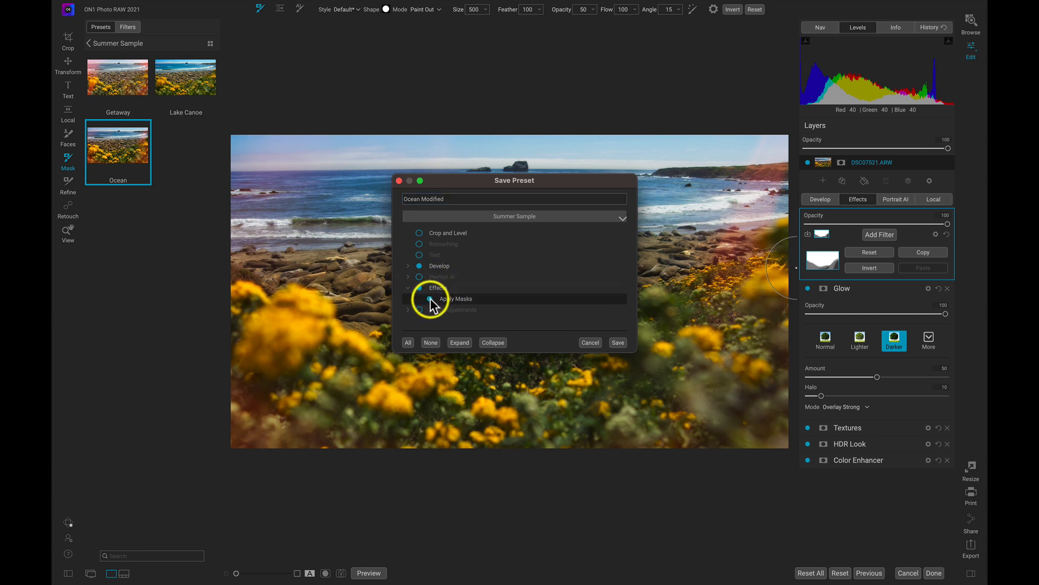
{"action": "left_click", "coordinate": [409, 287]}
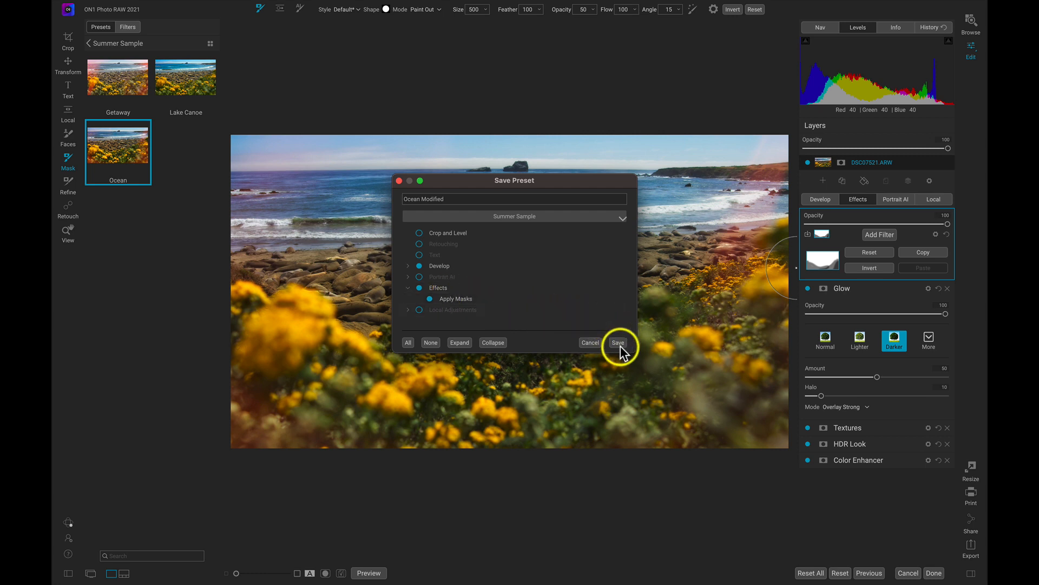
{"action": "left_click", "coordinate": [617, 343]}
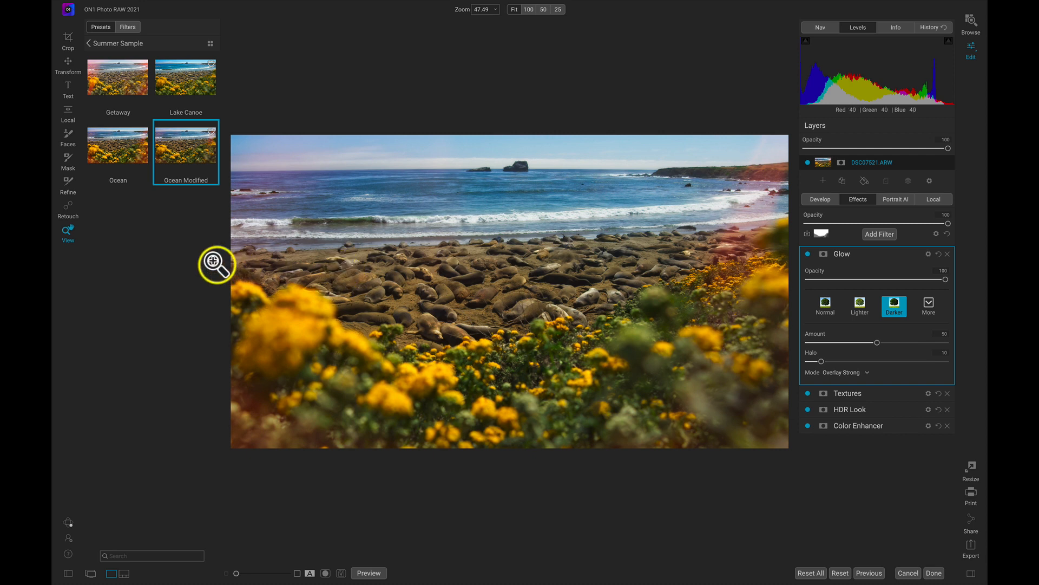
{"action": "mouse_move", "coordinate": [118, 143]}
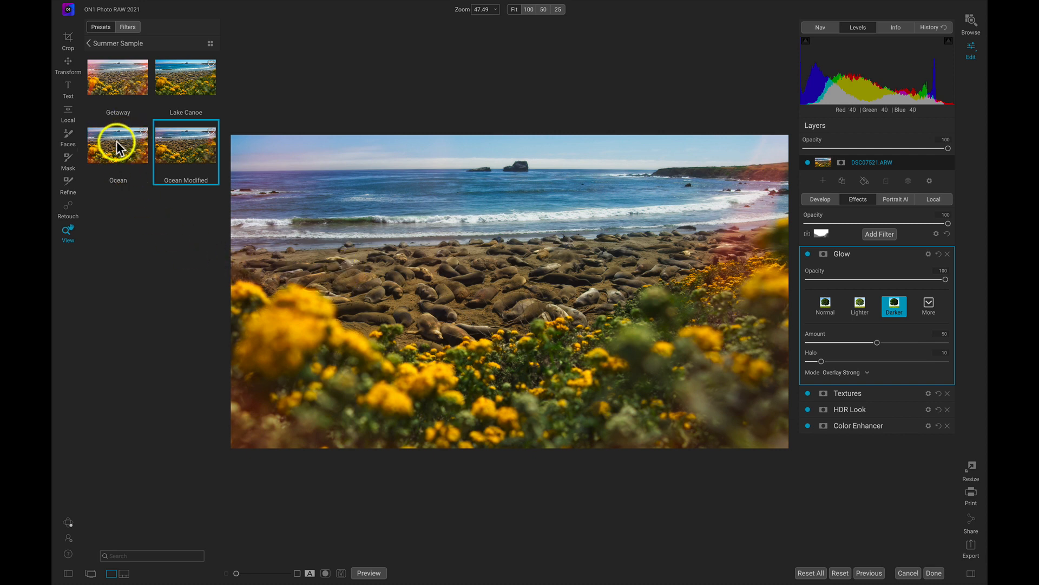
Compare the original Ocean preset, then apply Ocean Modified to the beach photo.
{"action": "left_click", "coordinate": [117, 144]}
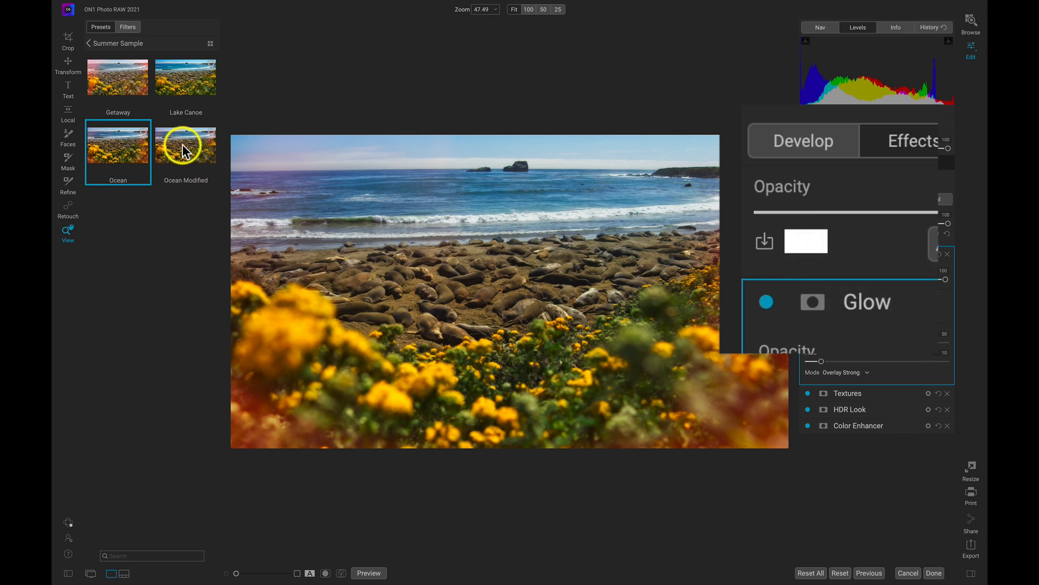
{"action": "left_click", "coordinate": [185, 145]}
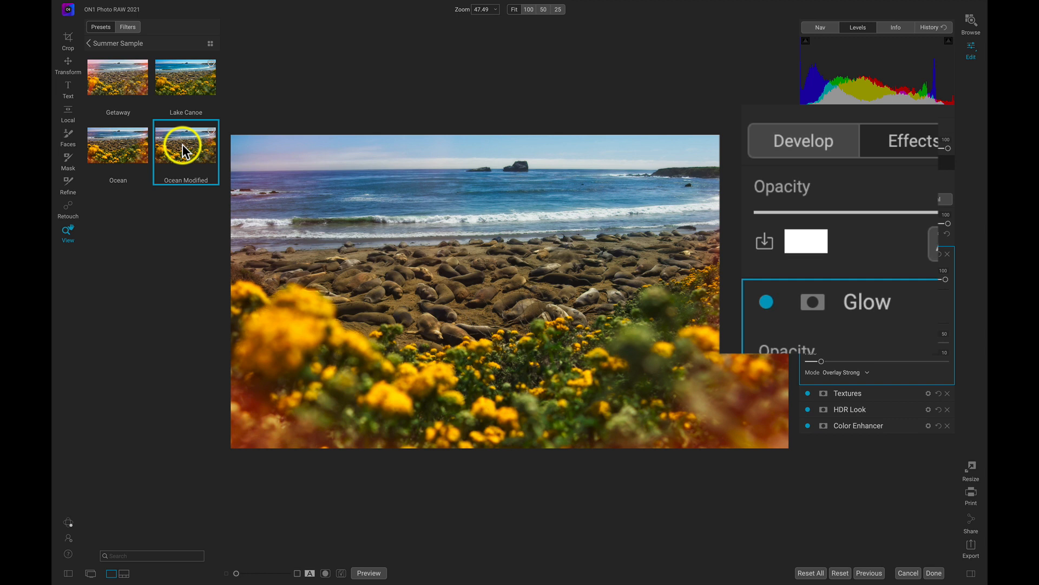